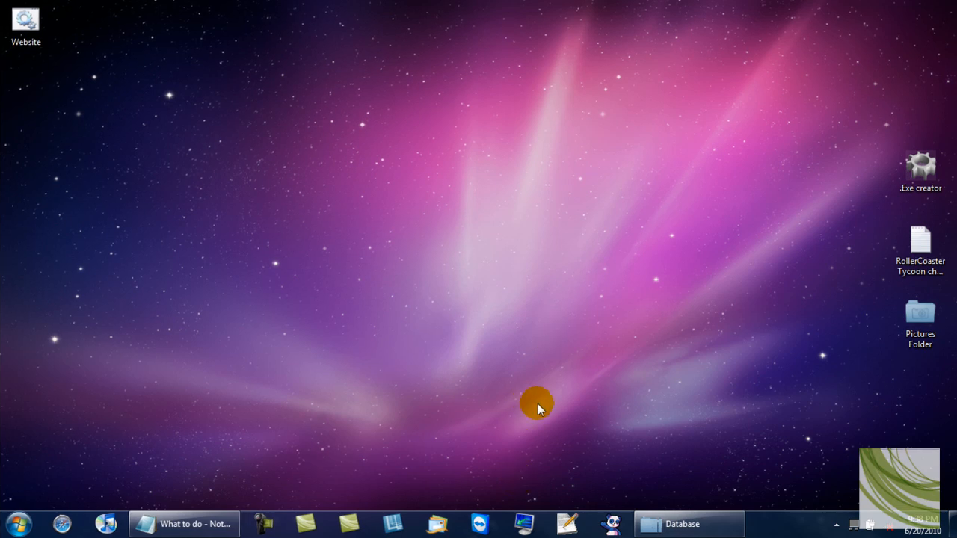
mouse_move(546, 421)
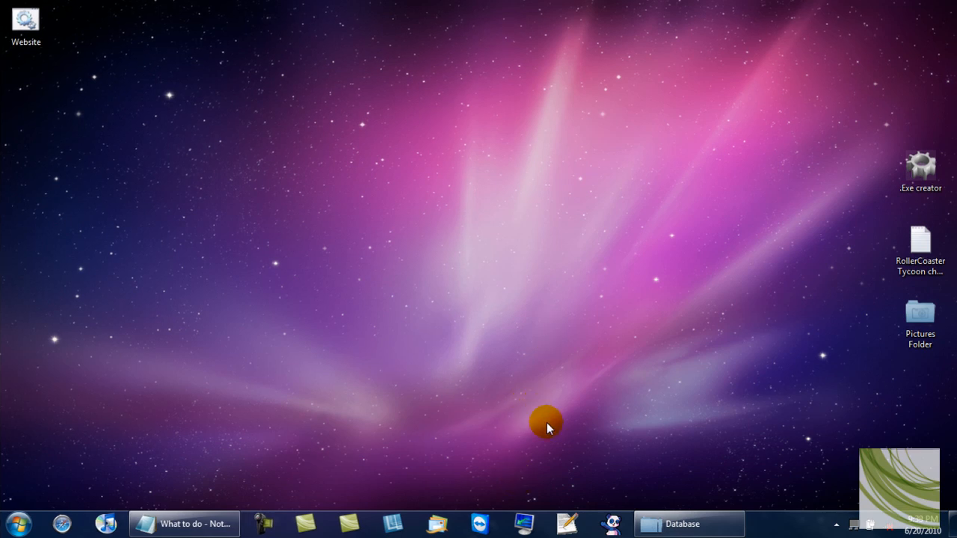
mouse_move(551, 433)
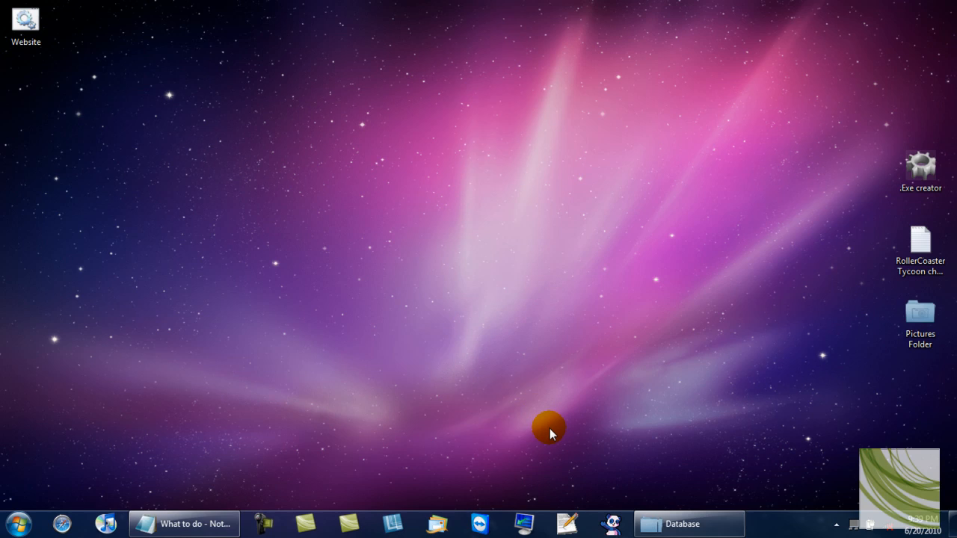
mouse_move(550, 436)
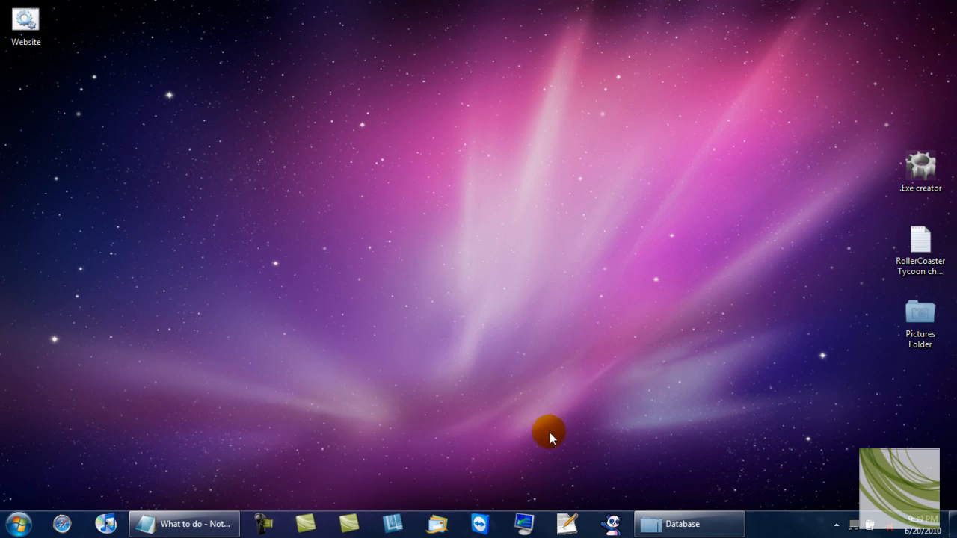
mouse_move(554, 441)
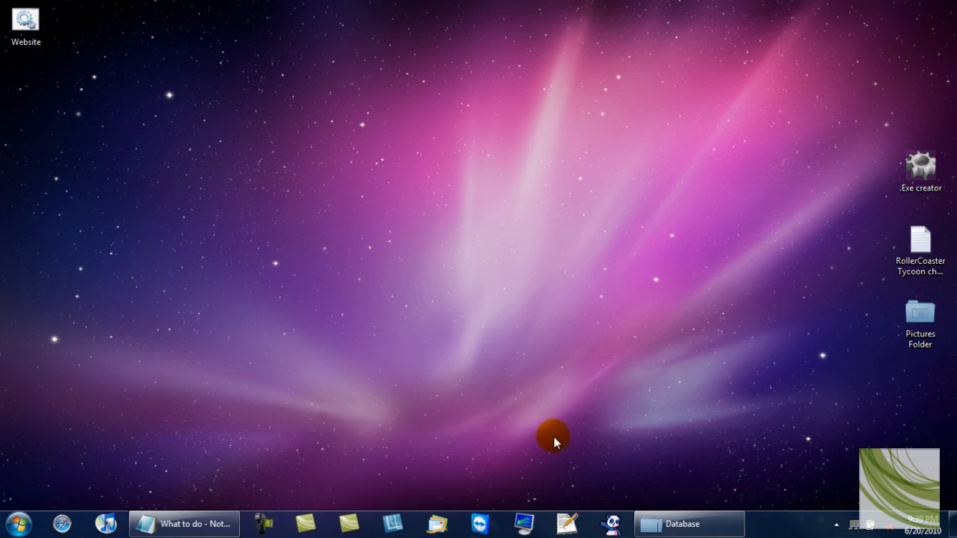
mouse_move(556, 443)
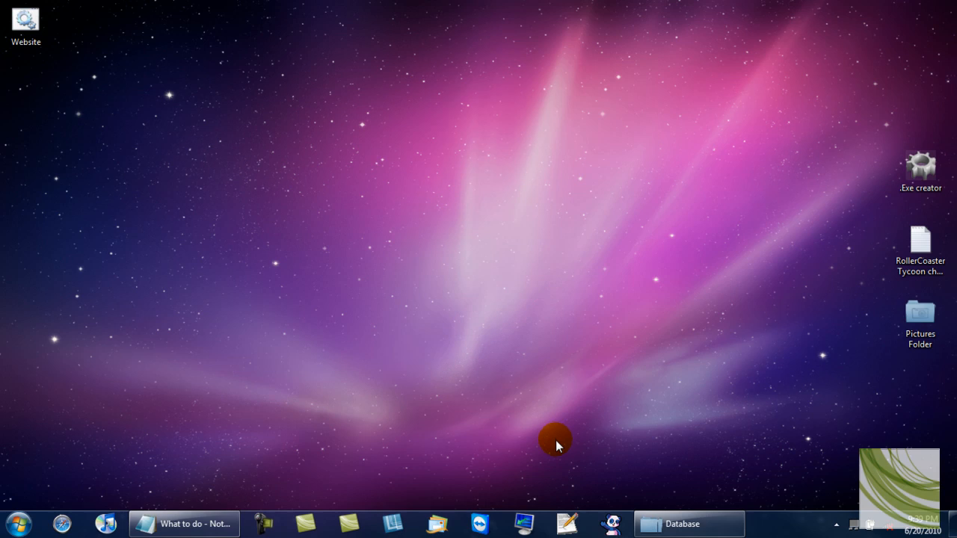
mouse_move(275, 436)
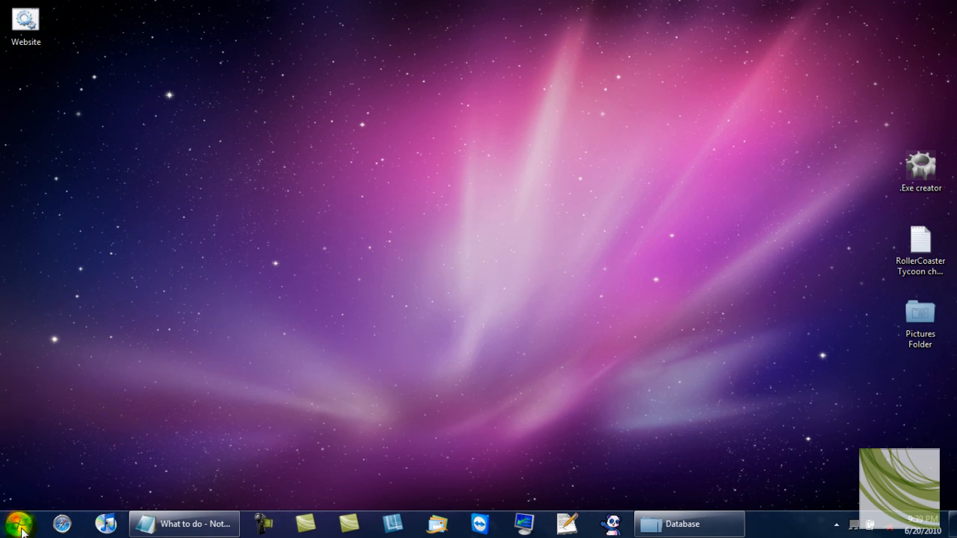
Step: Reach the Network and Sharing Center from the system-tray network icon's connection list
left_click(11, 523)
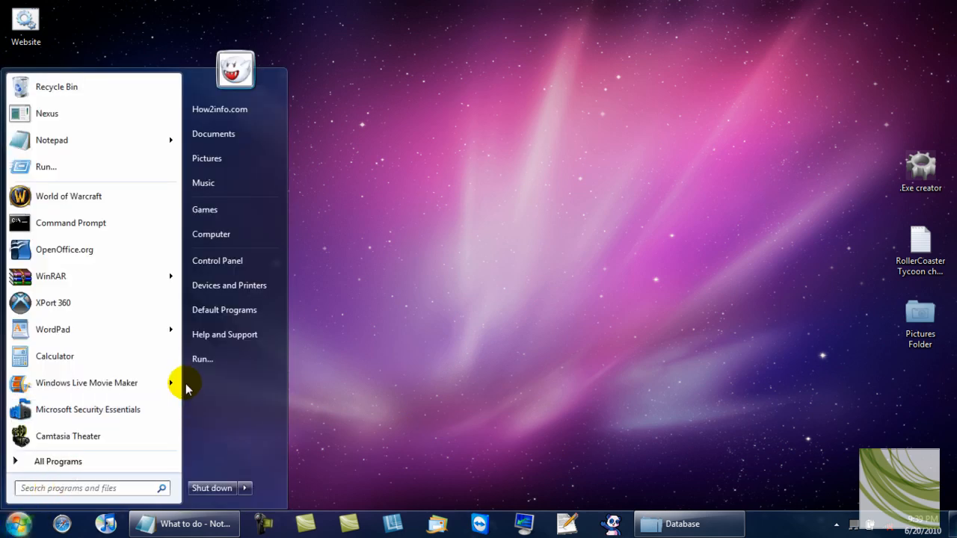
mouse_move(234, 359)
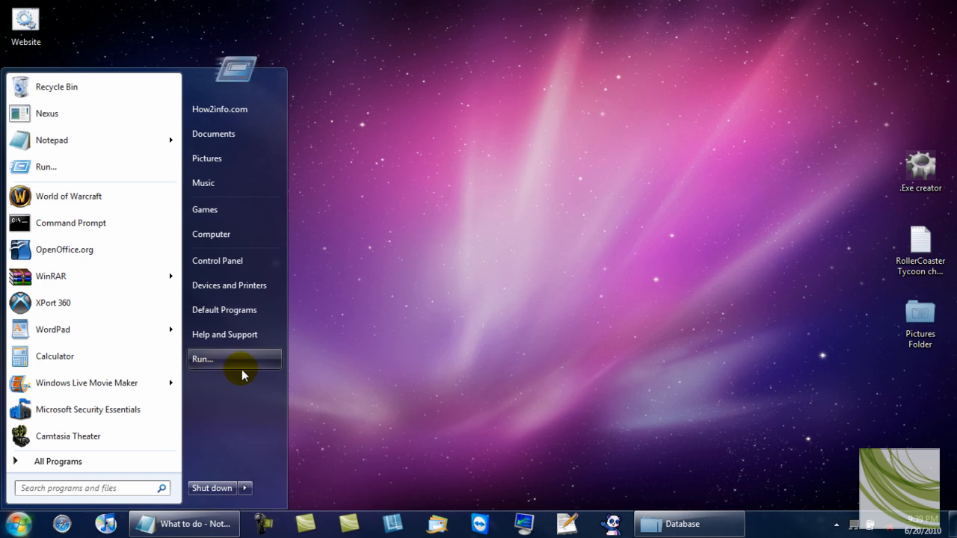
mouse_move(262, 343)
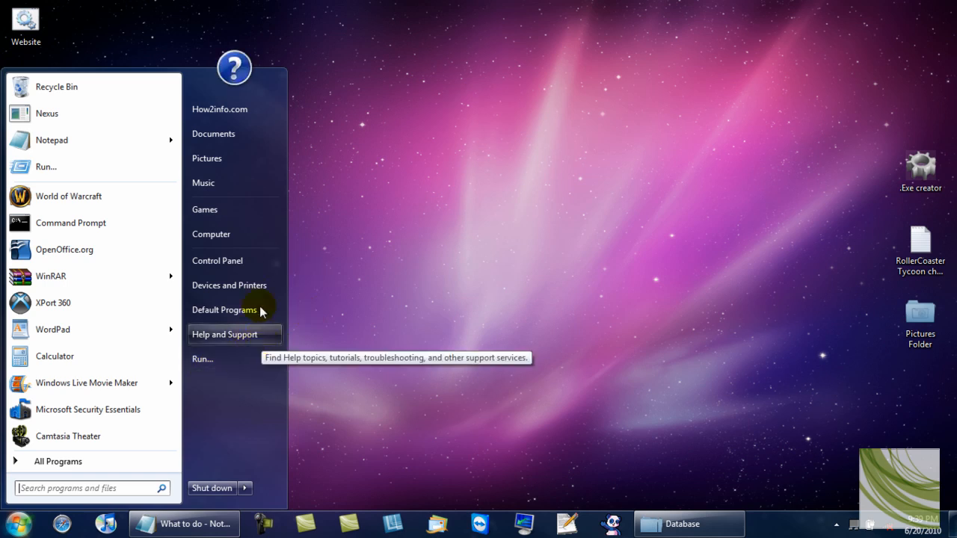
mouse_move(229, 284)
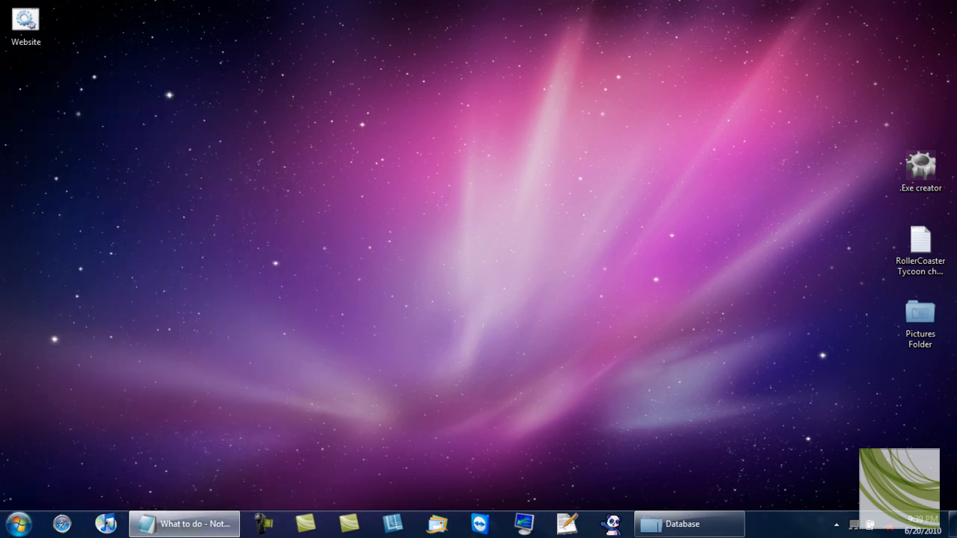
left_click(870, 523)
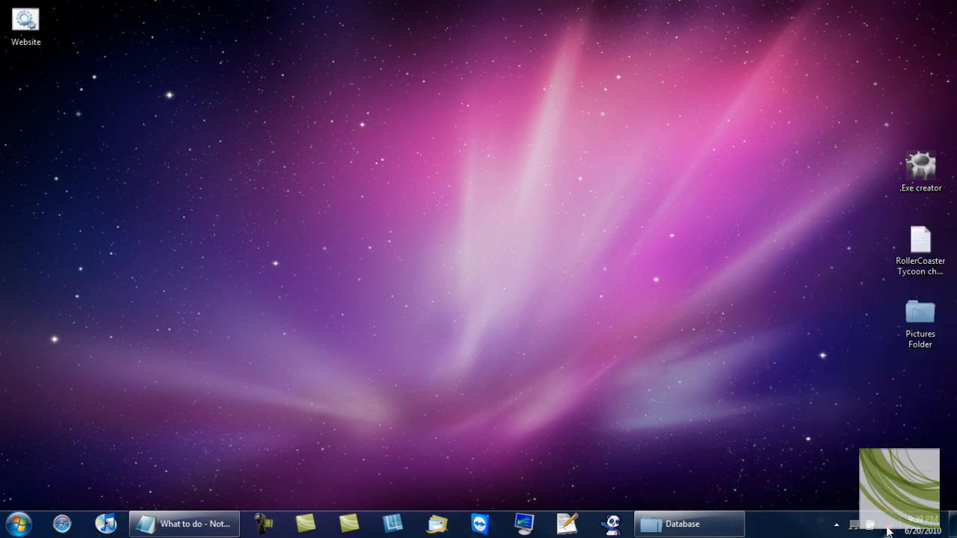
left_click(870, 523)
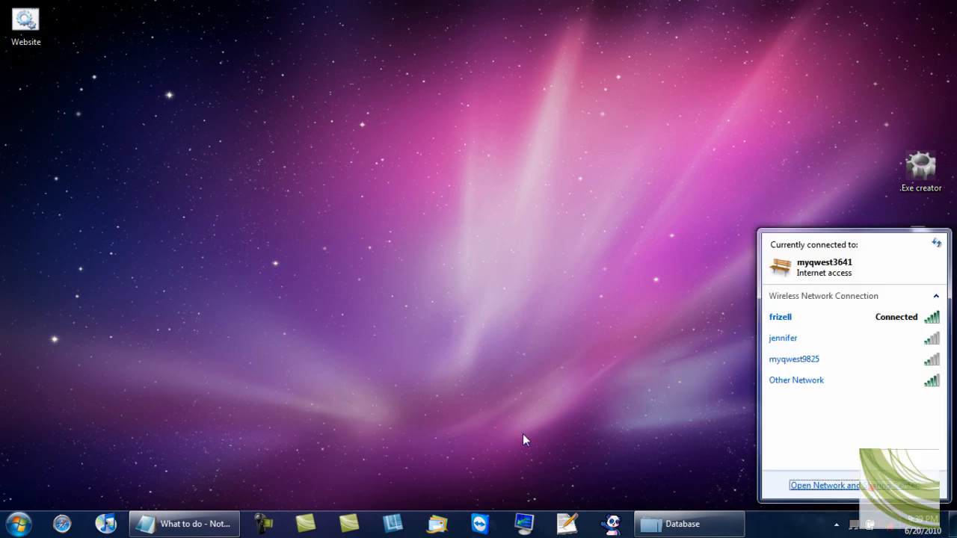
left_click(824, 484)
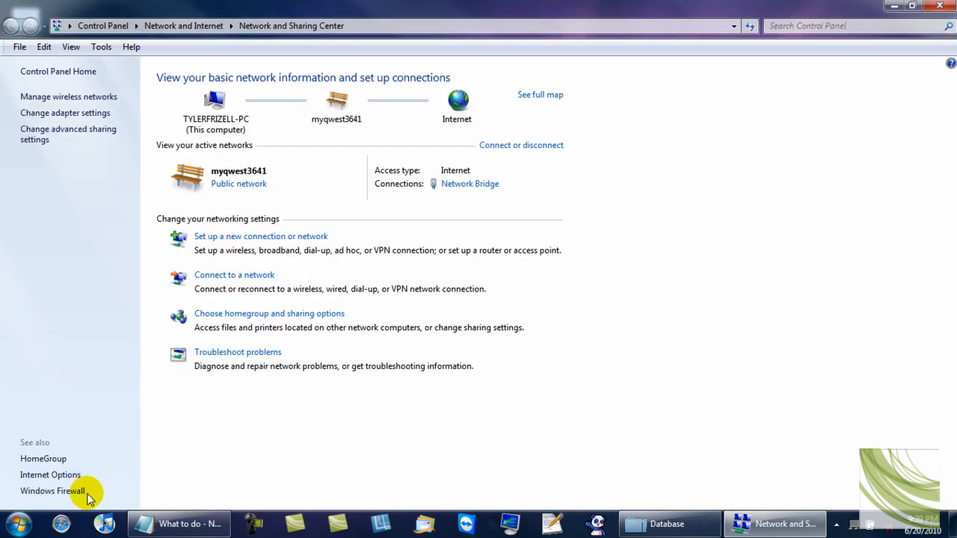
mouse_move(51, 491)
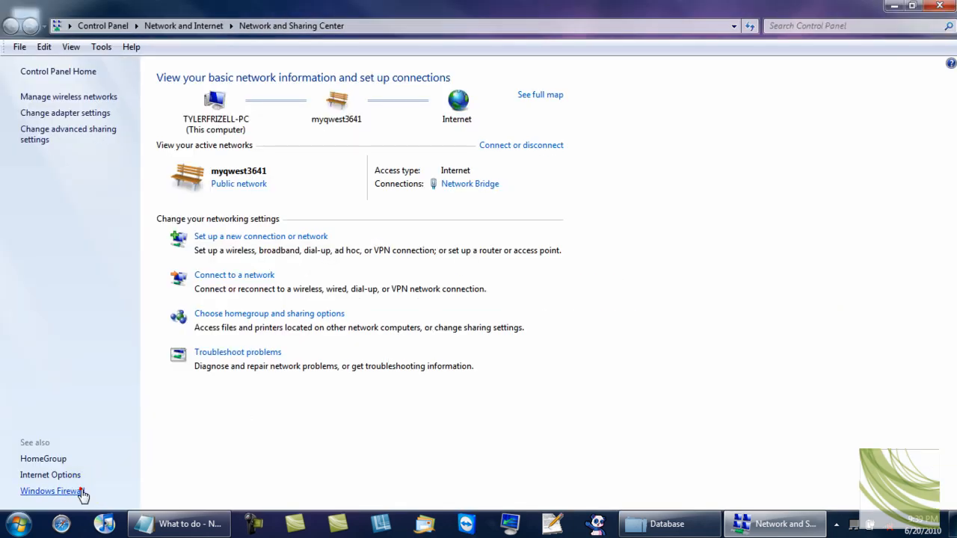
Step: Go from Windows Firewall to its 'Allow a program or feature' list
left_click(50, 490)
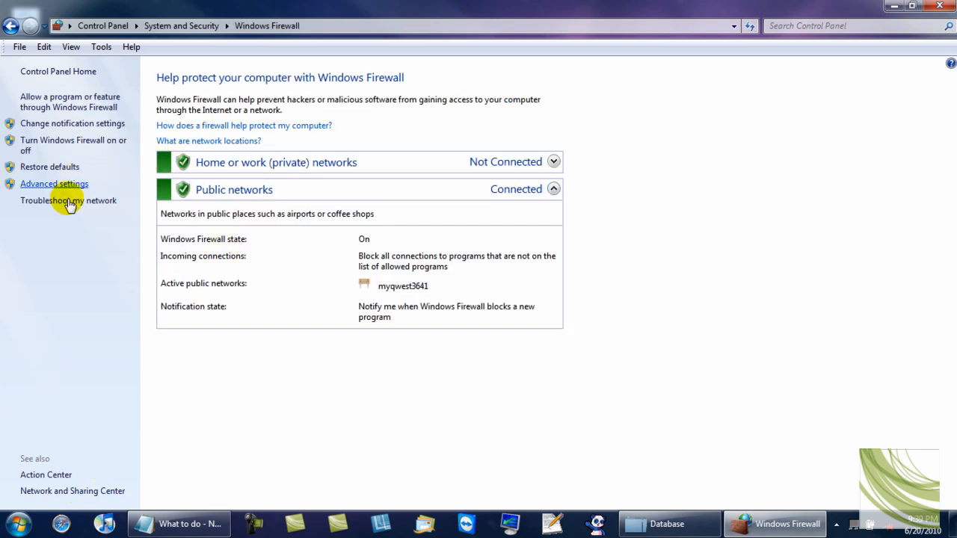
mouse_move(82, 101)
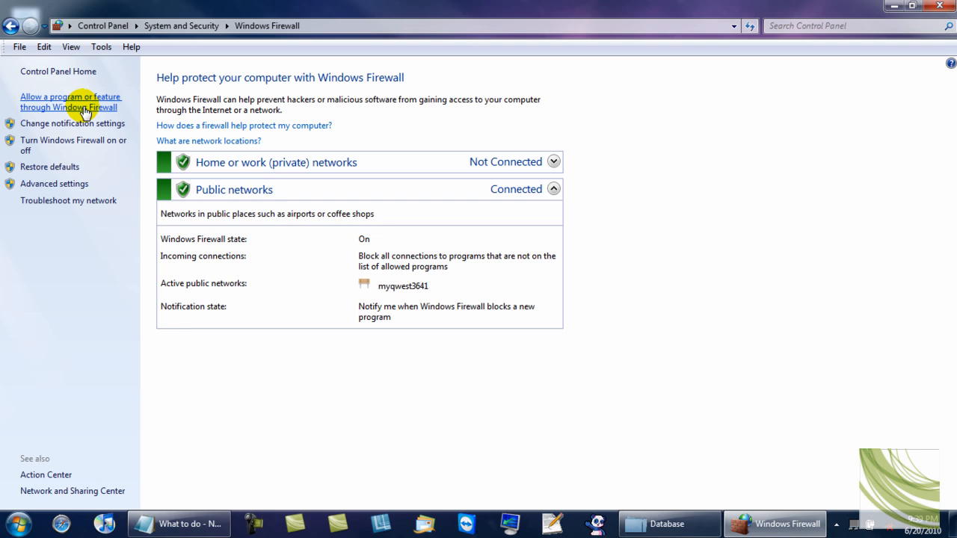
left_click(70, 102)
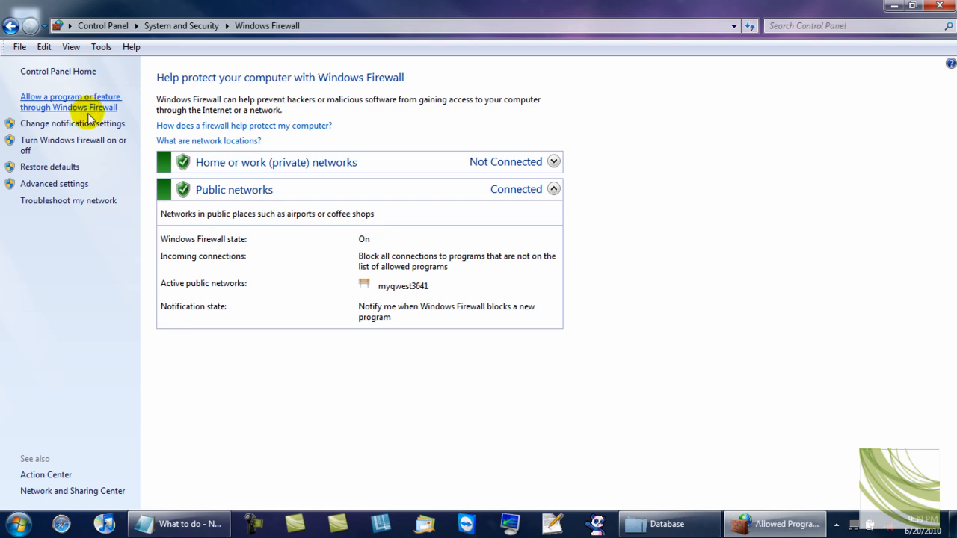
left_click(70, 102)
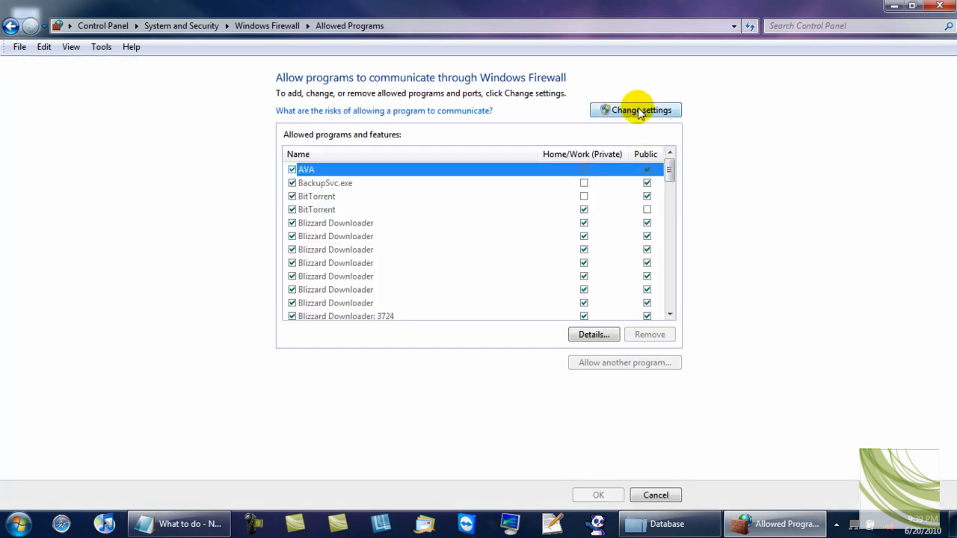
Step: Enable editing, tick WMI for Home/Work (Private) and Public, save with OK and close
left_click(633, 110)
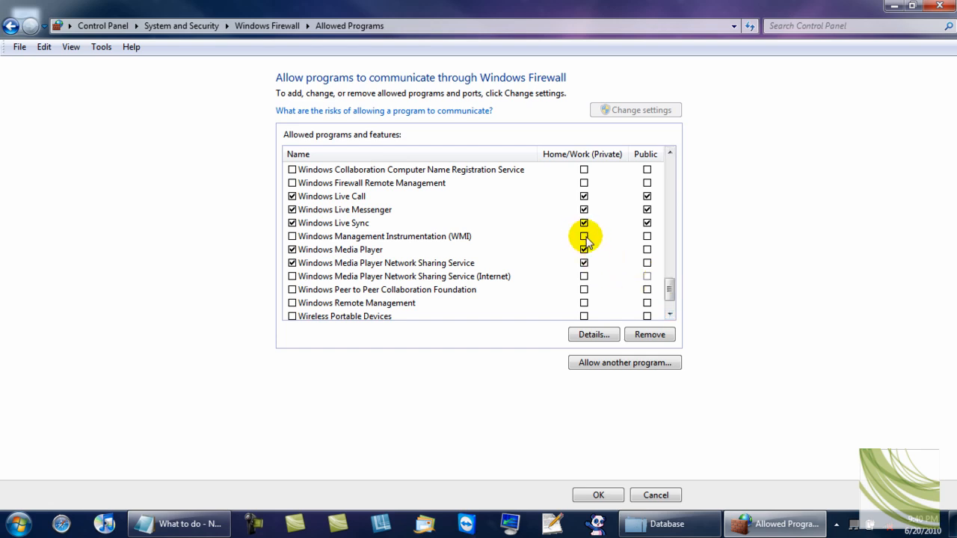
left_click(583, 236)
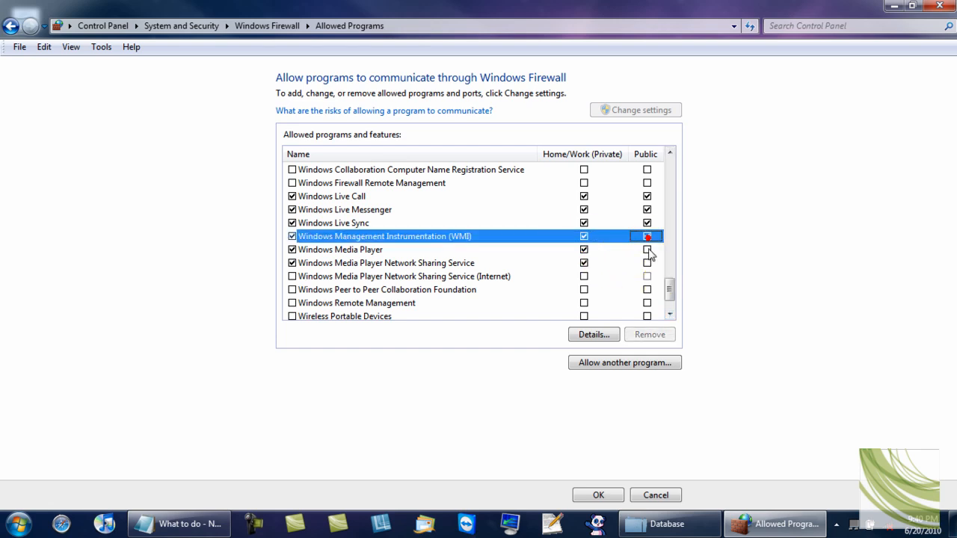
left_click(646, 236)
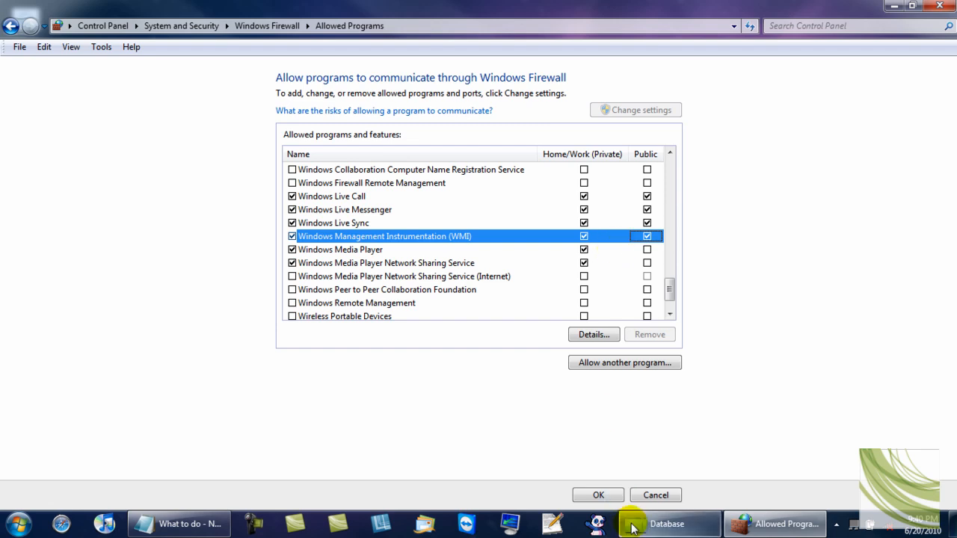
mouse_move(576, 162)
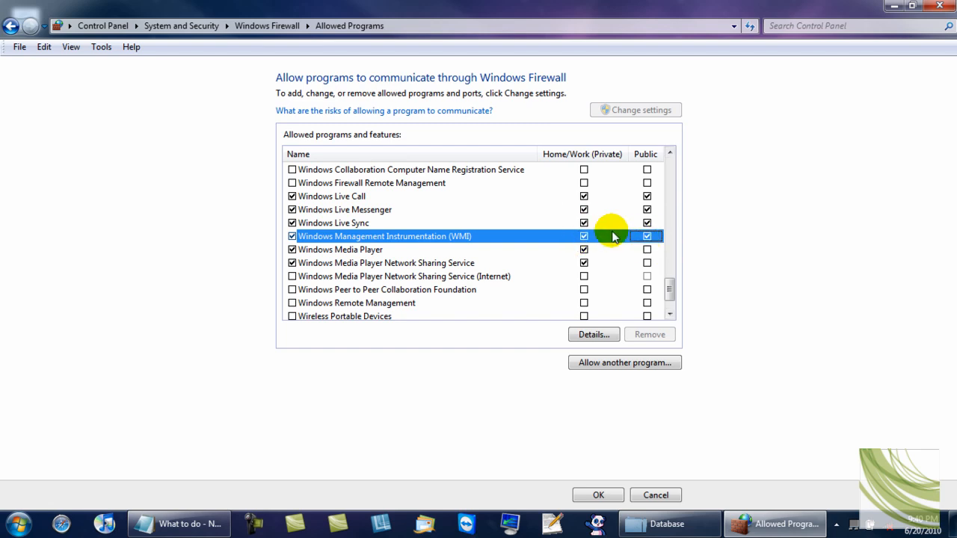
left_click(598, 493)
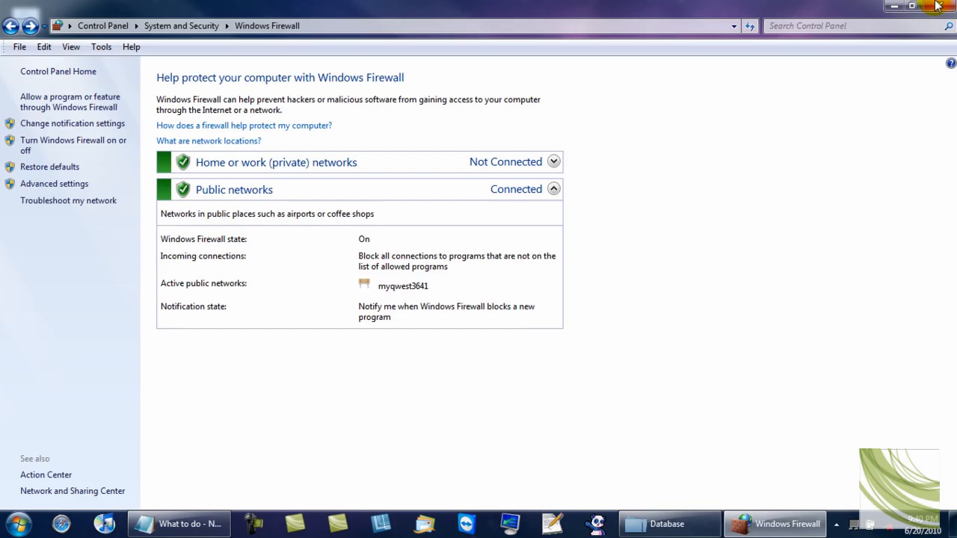
left_click(937, 6)
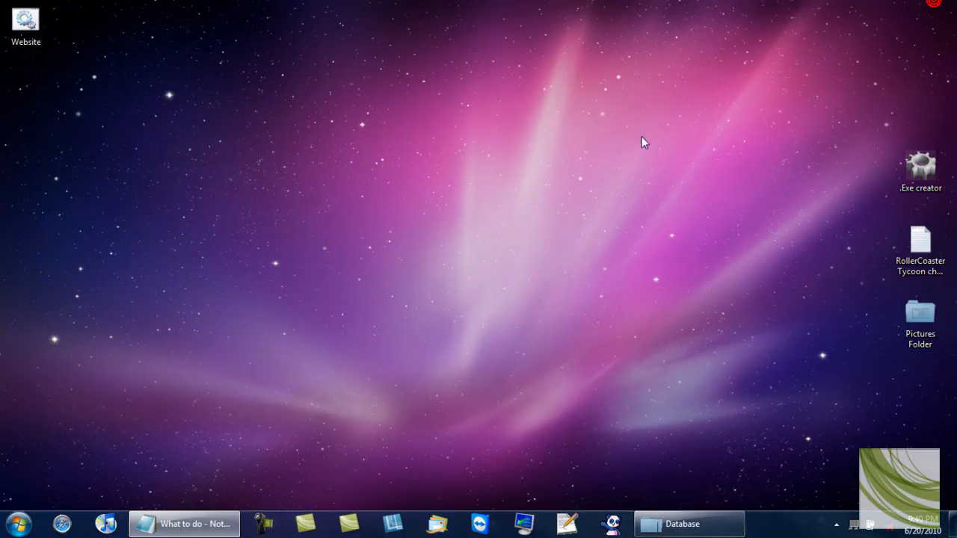
left_click(639, 137)
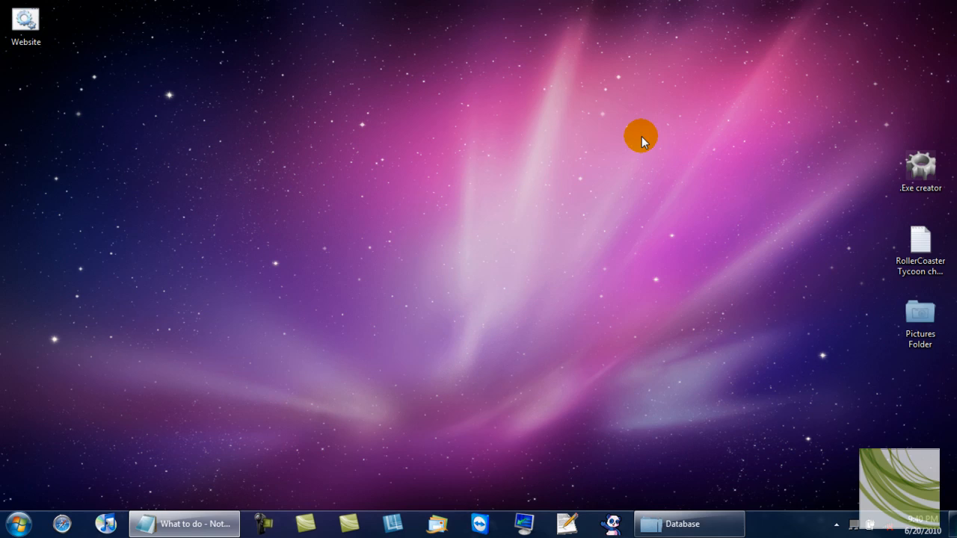
mouse_move(642, 134)
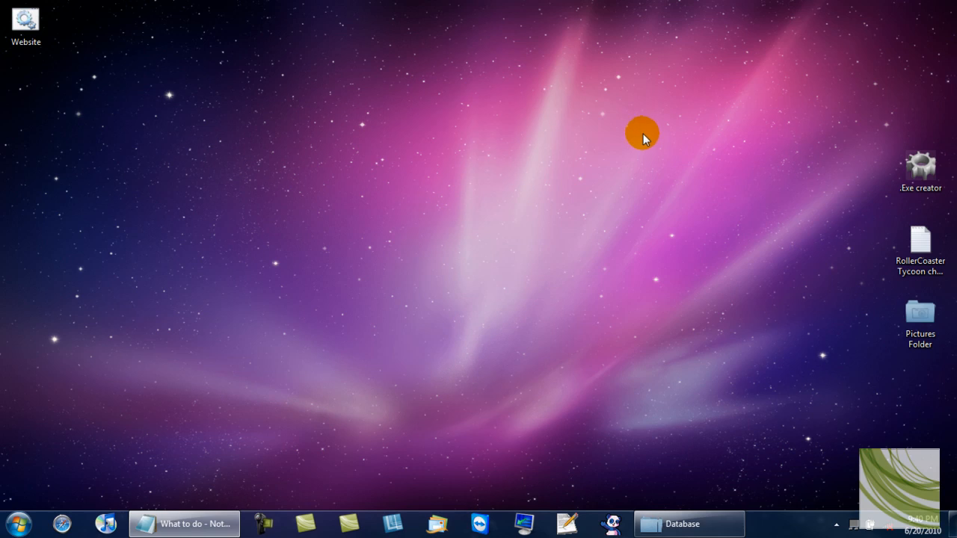